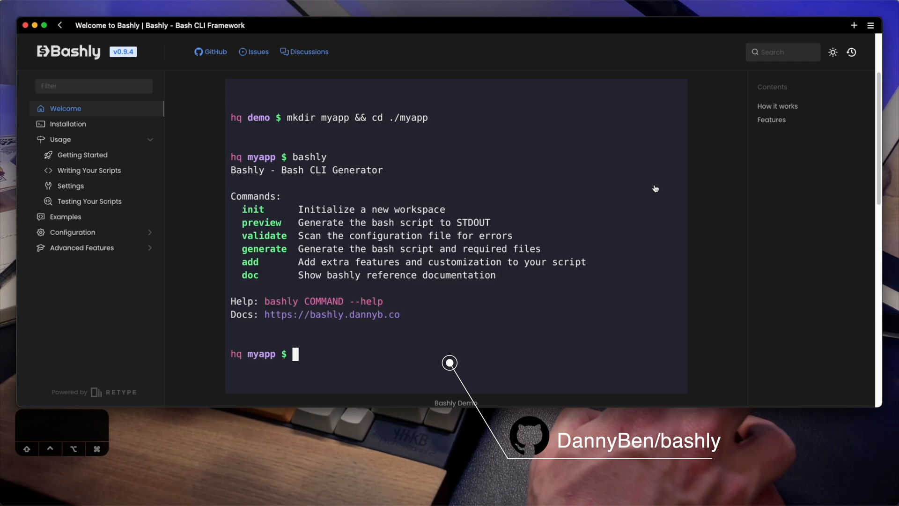
{"action": "type", "text": "# Create a sample Bashly configuration file"}
{"action": "type", "text": "bashly init"}
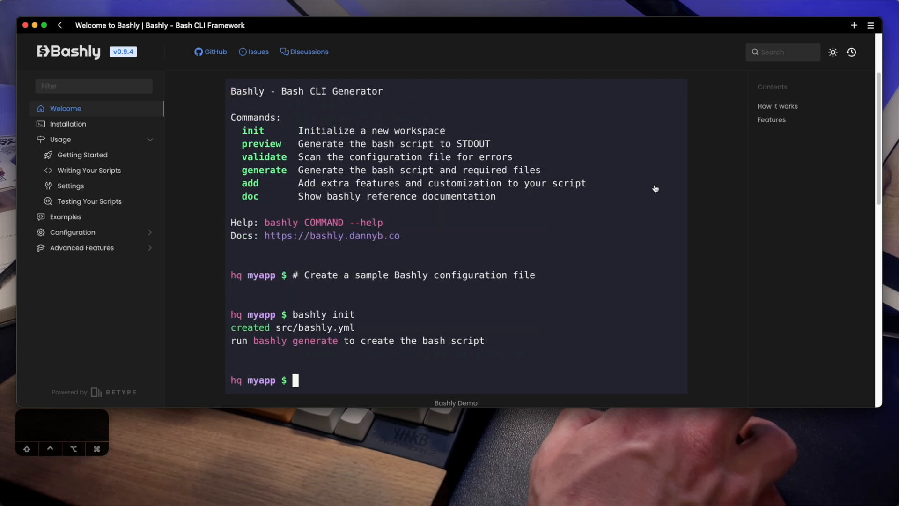
{"action": "type", "text": "vi src/bashly.yml"}
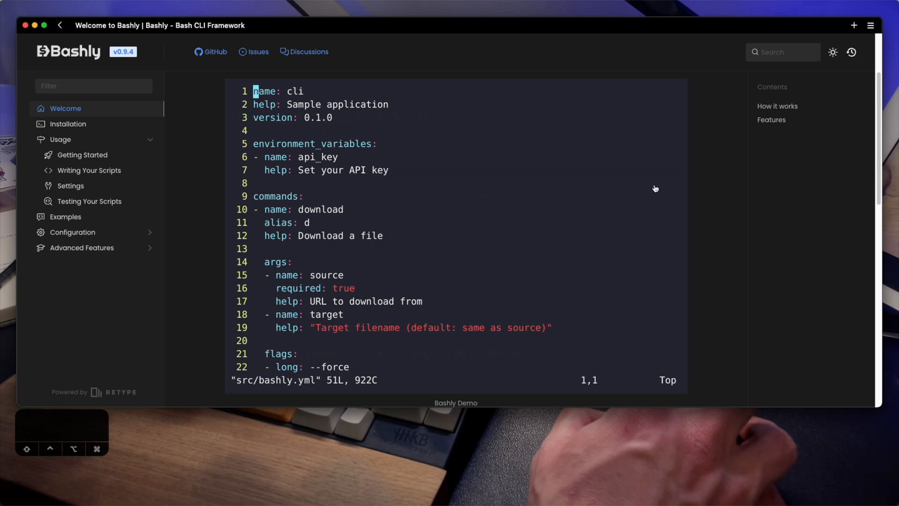
{"action": "scroll", "scroll_direction": "down", "scroll_amount": 3}
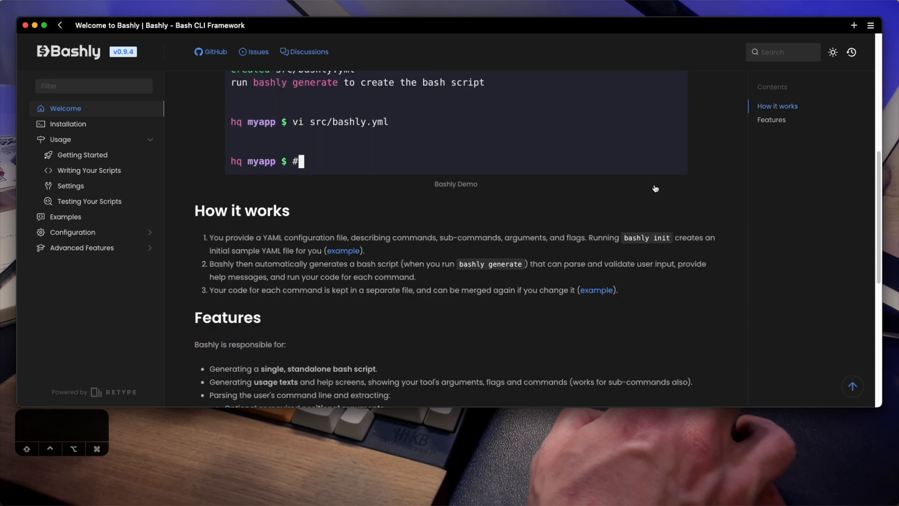
{"action": "scroll", "scroll_direction": "down", "scroll_amount": 3}
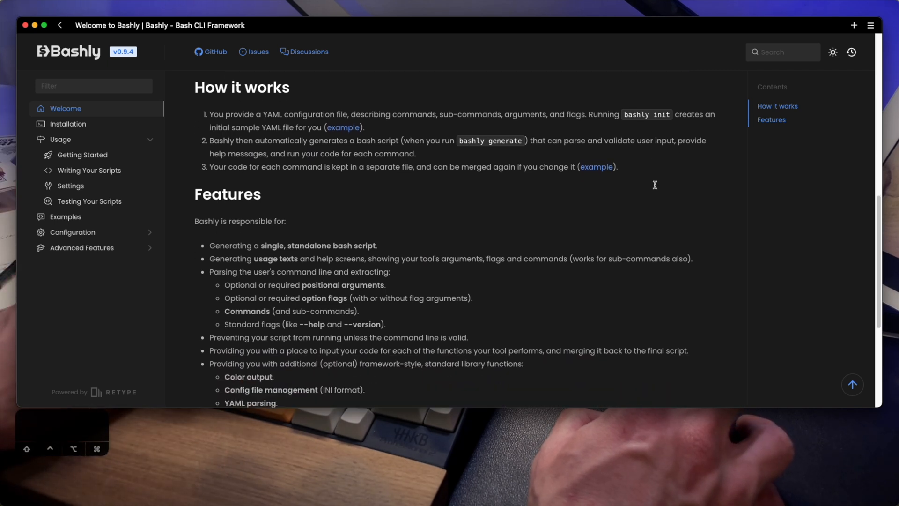
{"action": "scroll", "scroll_direction": "down", "scroll_amount": 3}
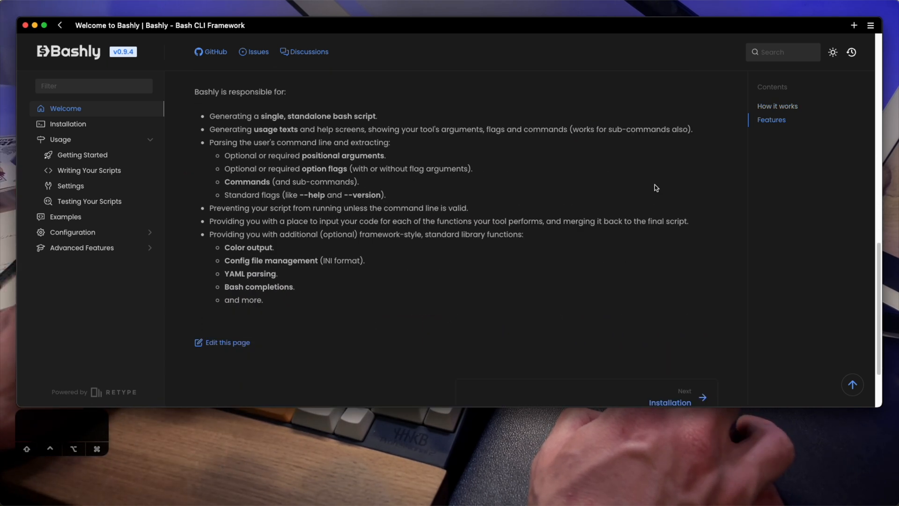